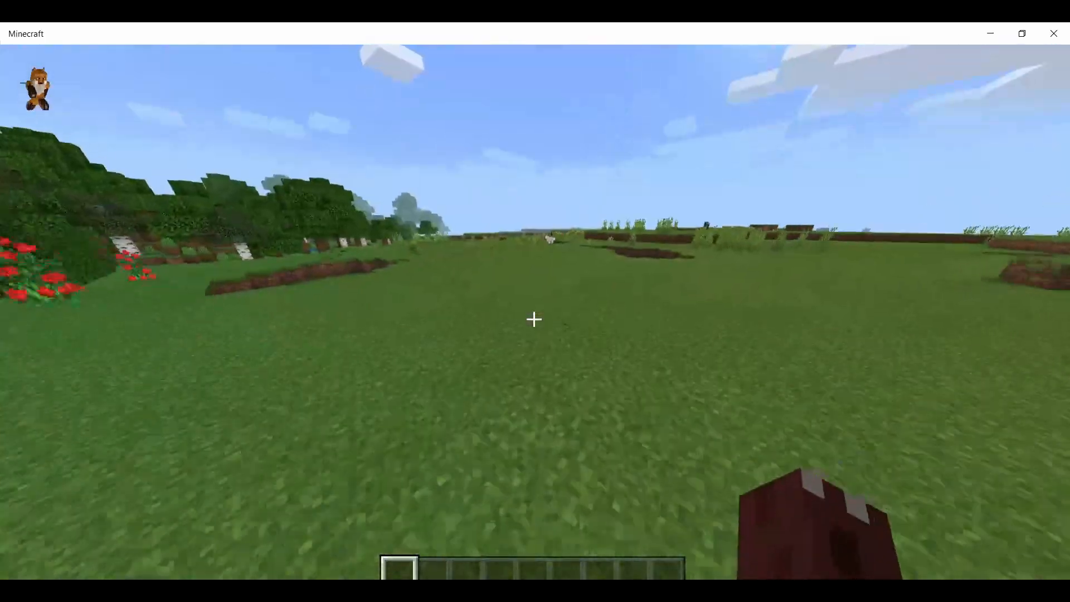
pyautogui.moveTo(534, 319)
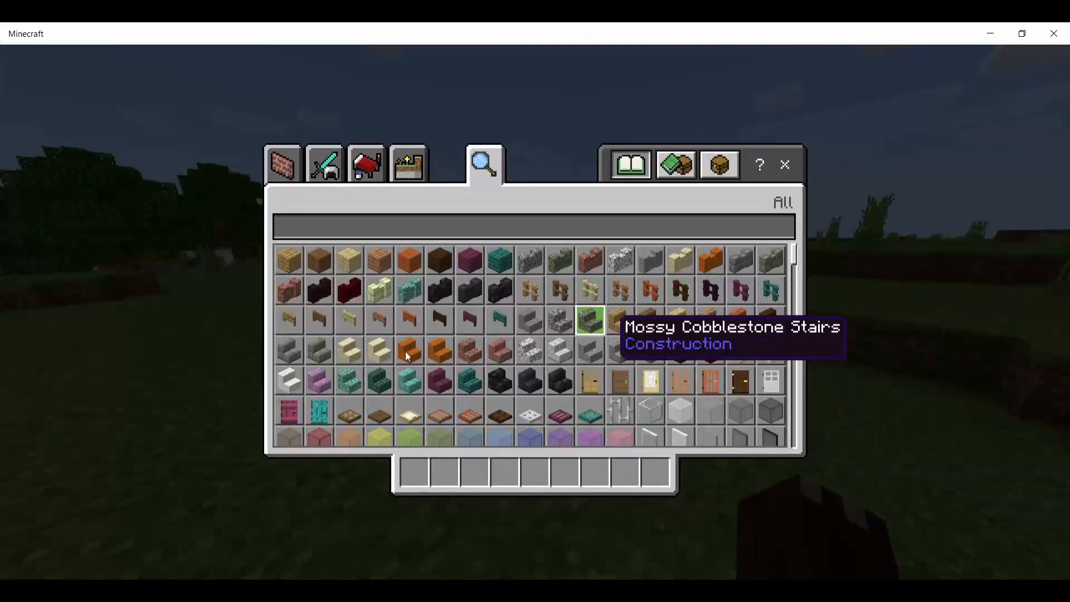
pyautogui.moveTo(648, 409)
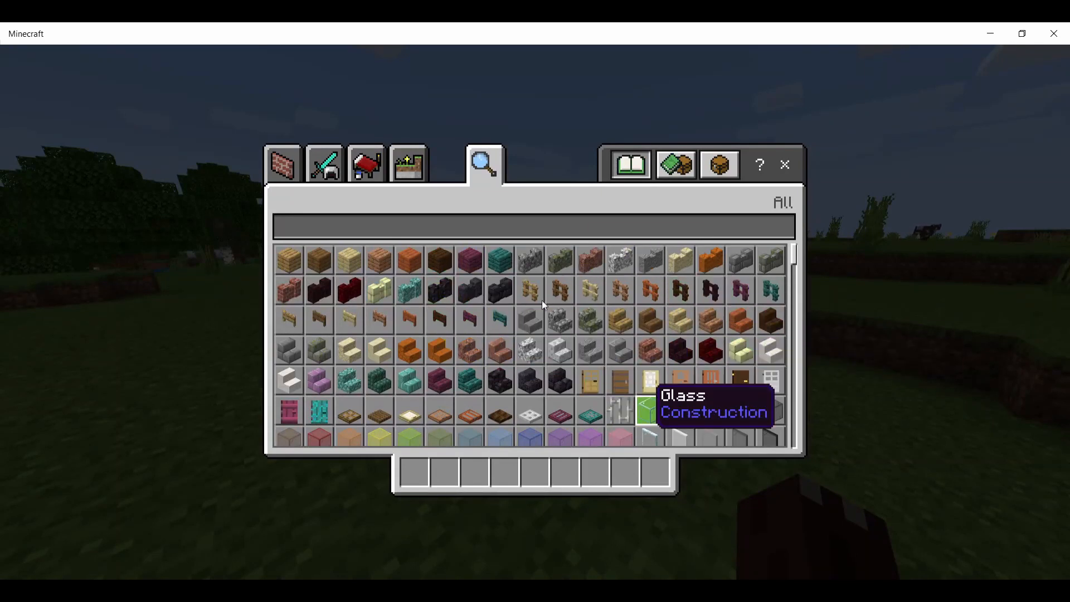
# Step: Close the creative inventory, pause Minecraft and bring up the Windows Start menu
pyautogui.press('Escape')
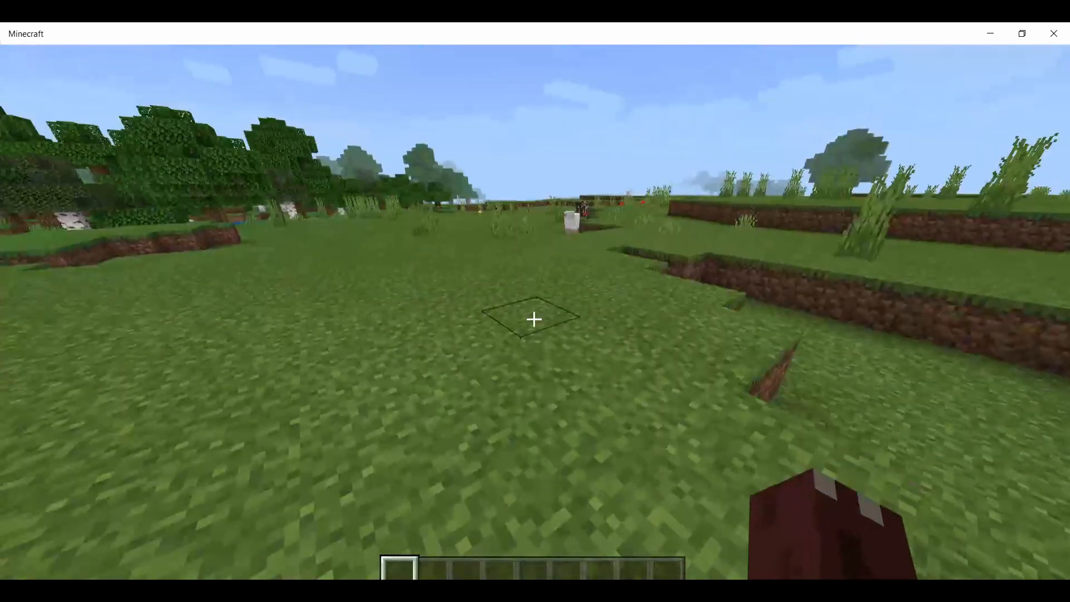
pyautogui.press('Escape')
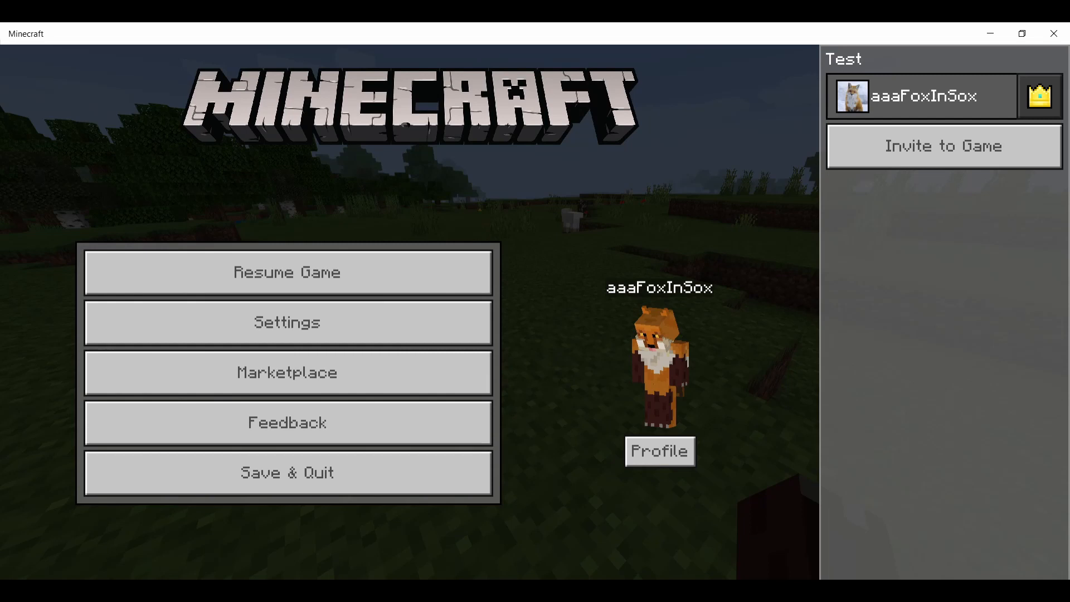
pyautogui.press('Win+r')
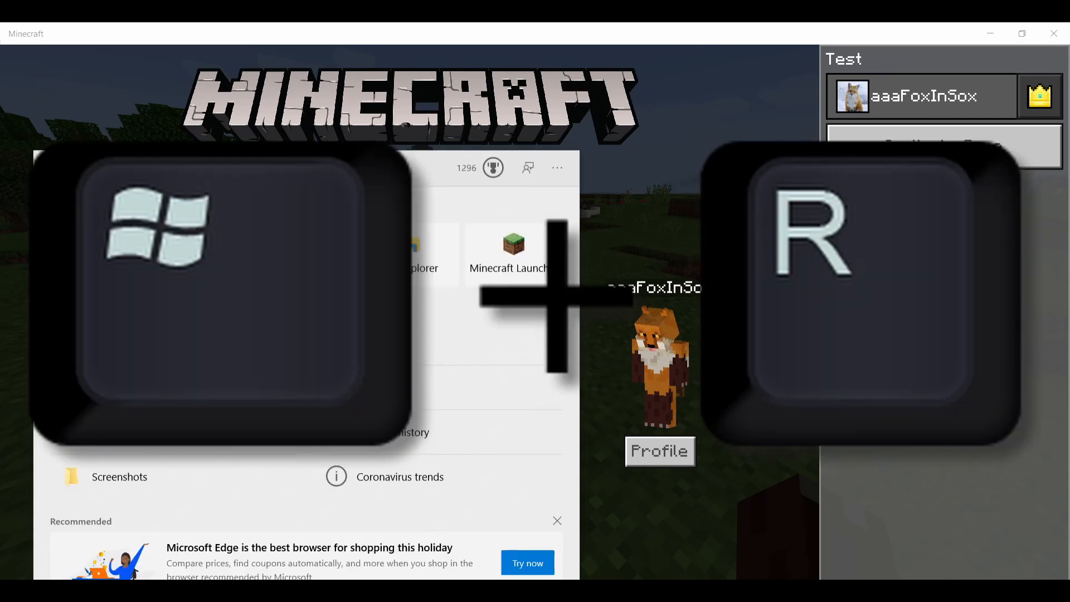
# Step: Launch regedit from the Run dialog so Registry Editor shows the top-level hives
pyautogui.press('Win+r')
pyautogui.write('regedit')
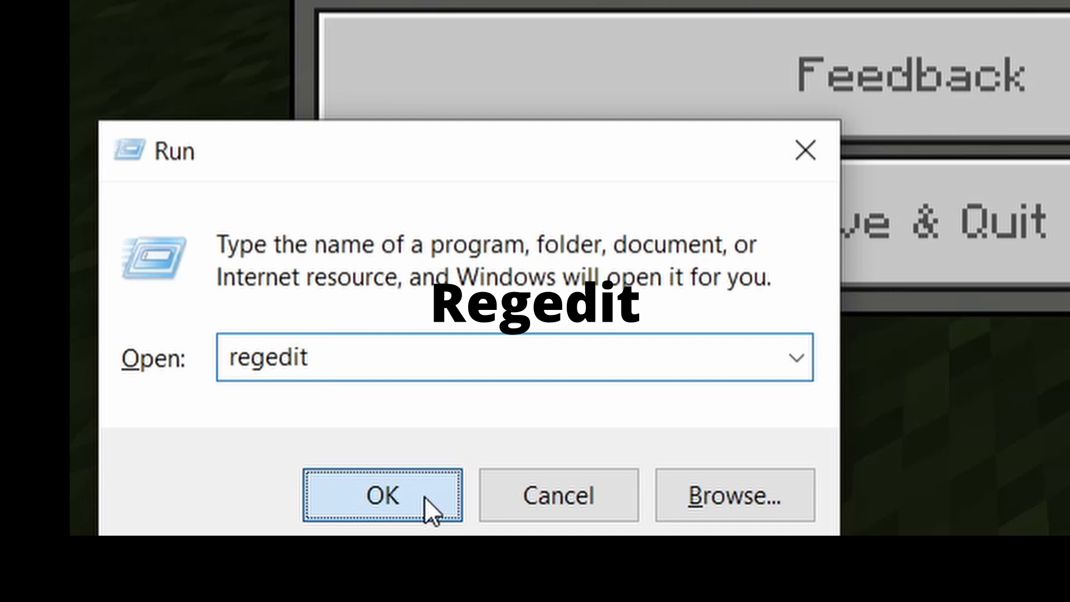
pyautogui.click(381, 495)
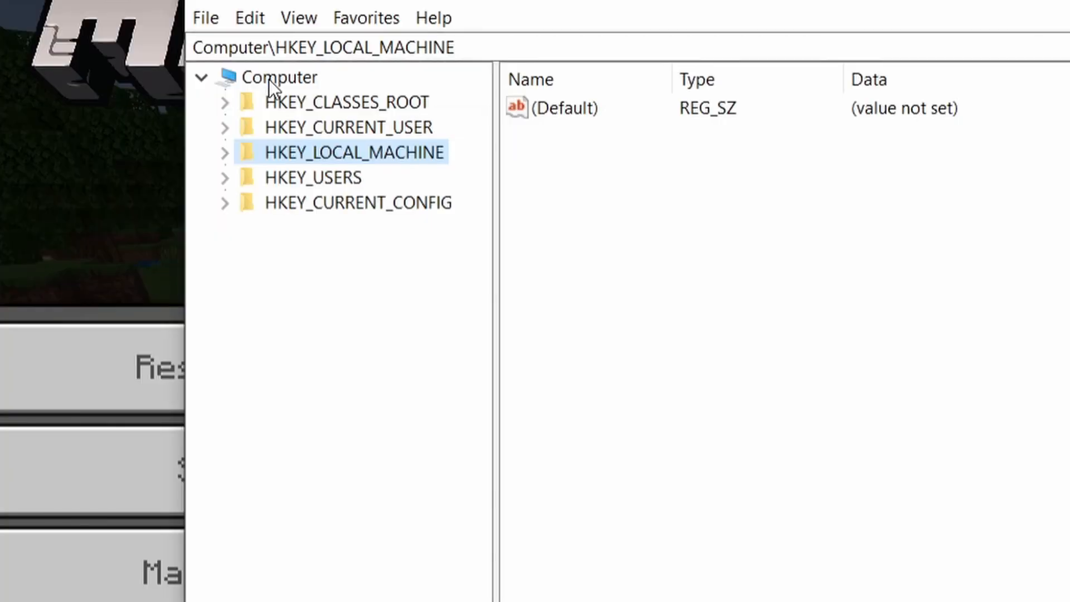
pyautogui.moveTo(315, 161)
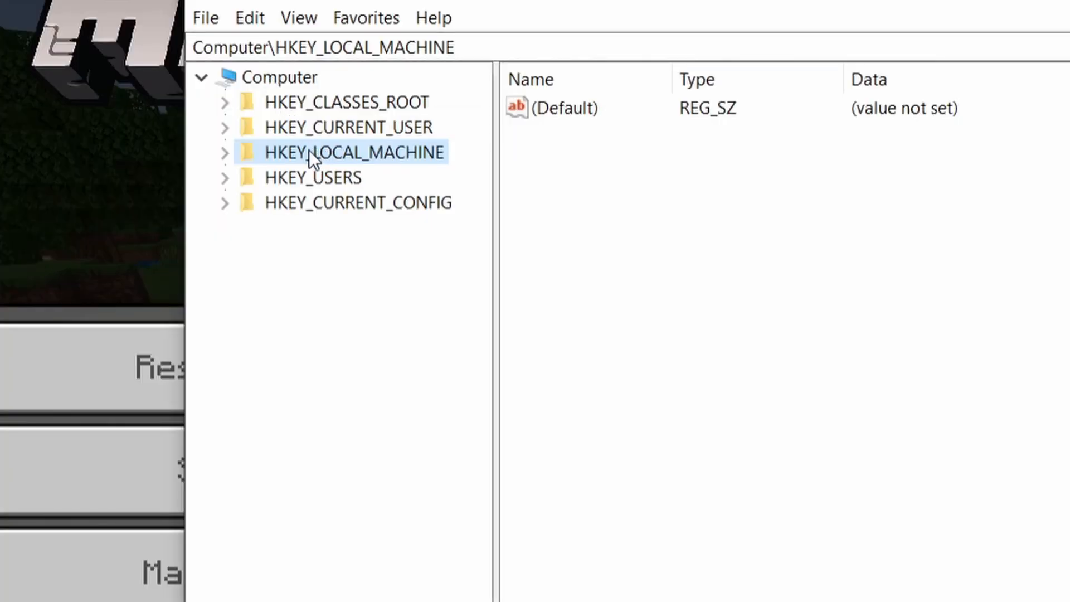
# Step: Expand the HKEY_LOCAL_MACHINE hive down to its SYSTEM key
pyautogui.click(224, 151)
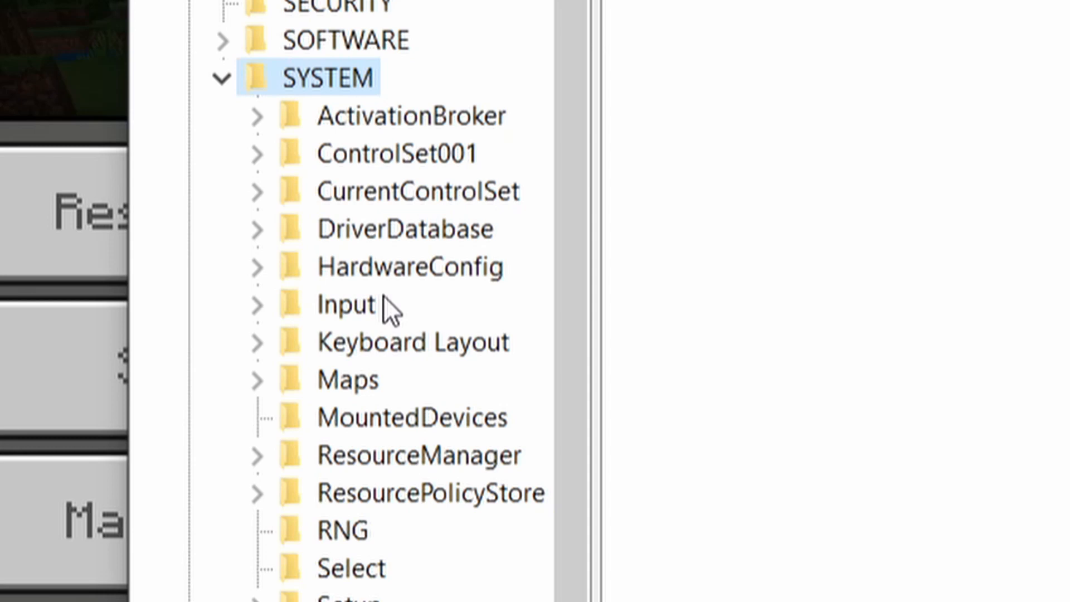
pyautogui.moveTo(430, 212)
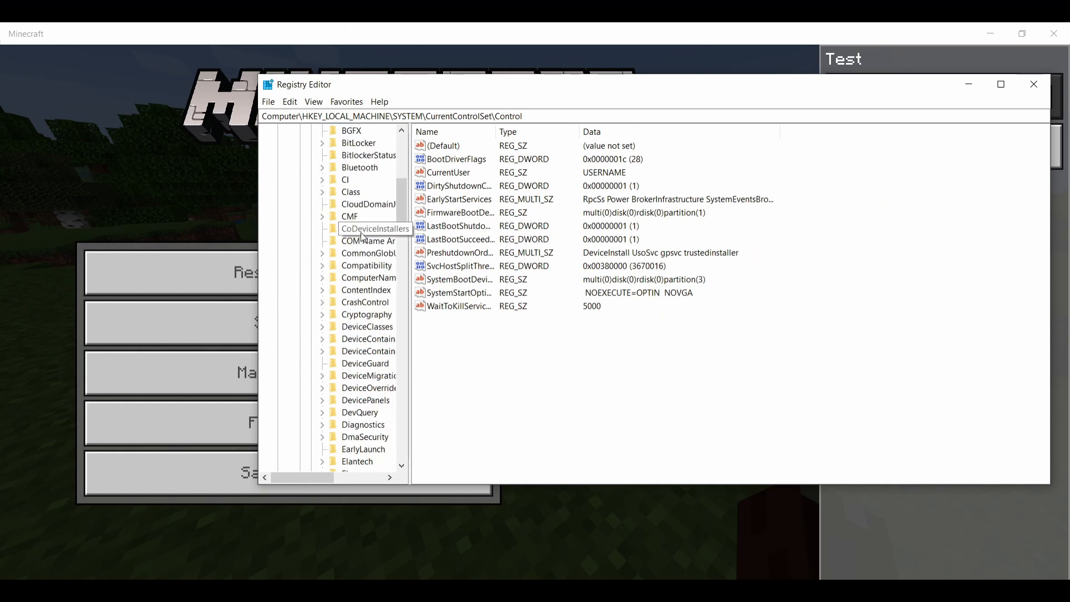
# Step: Select the PriorityControl key under Control, listing Win32PrioritySeparation
pyautogui.scroll(-3)
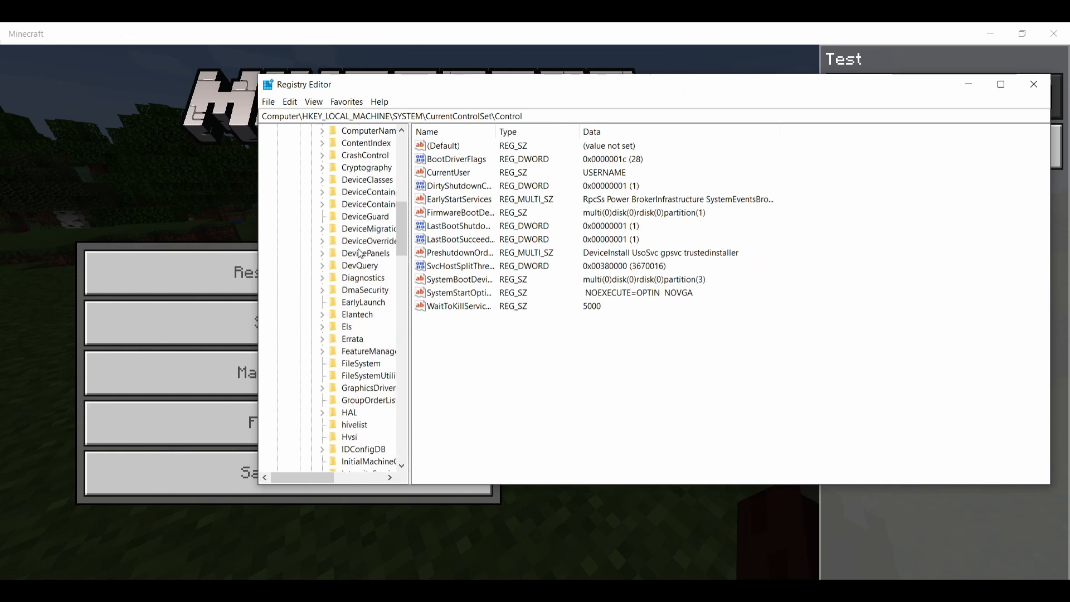
pyautogui.scroll(-3)
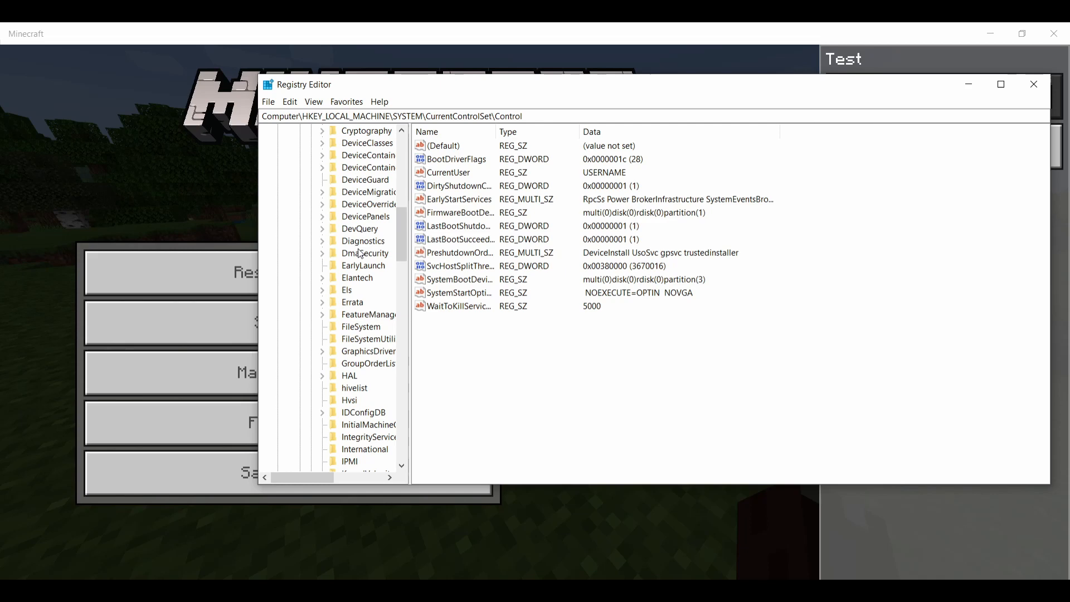
pyautogui.scroll(-3)
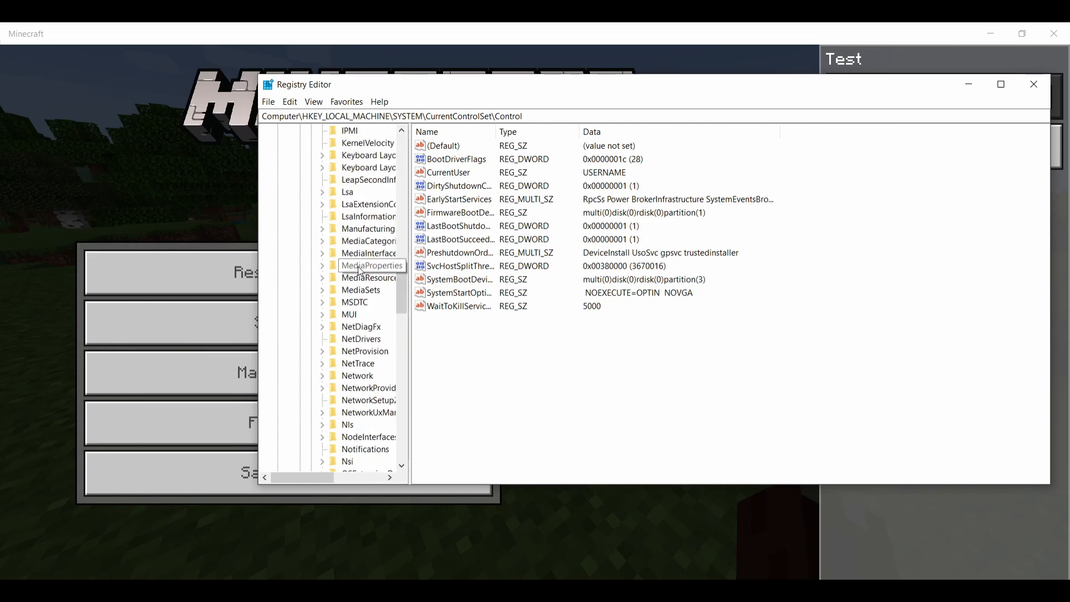
pyautogui.scroll(-3)
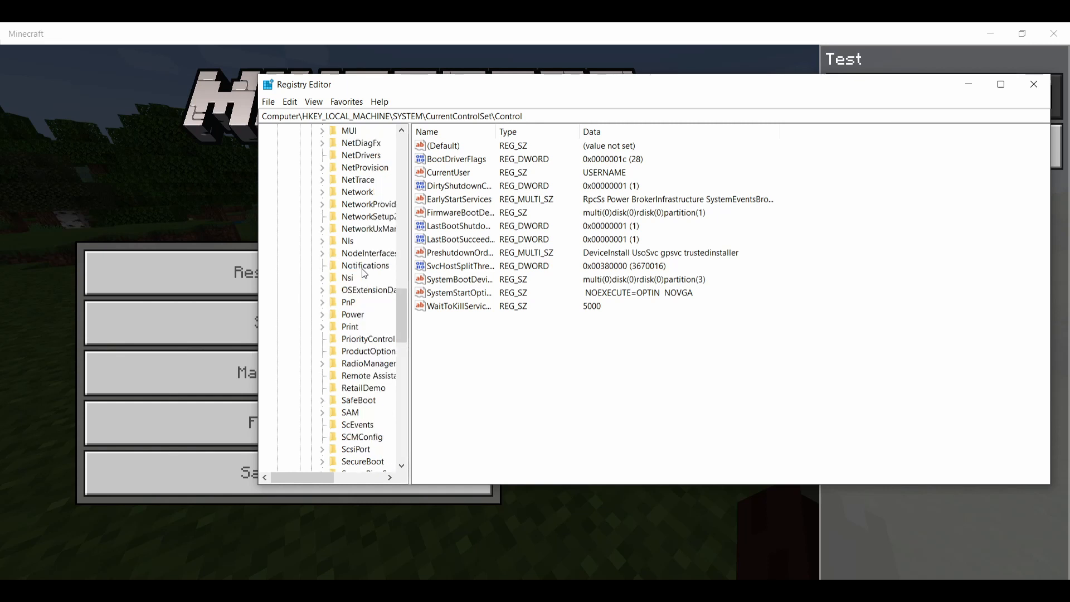
pyautogui.scroll(-3)
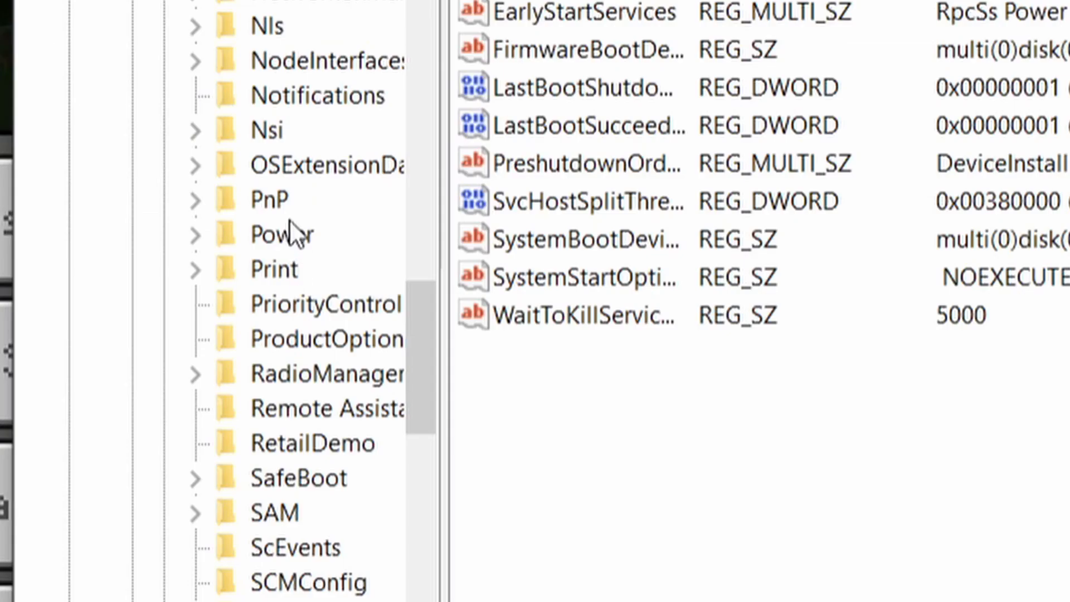
pyautogui.moveTo(279, 312)
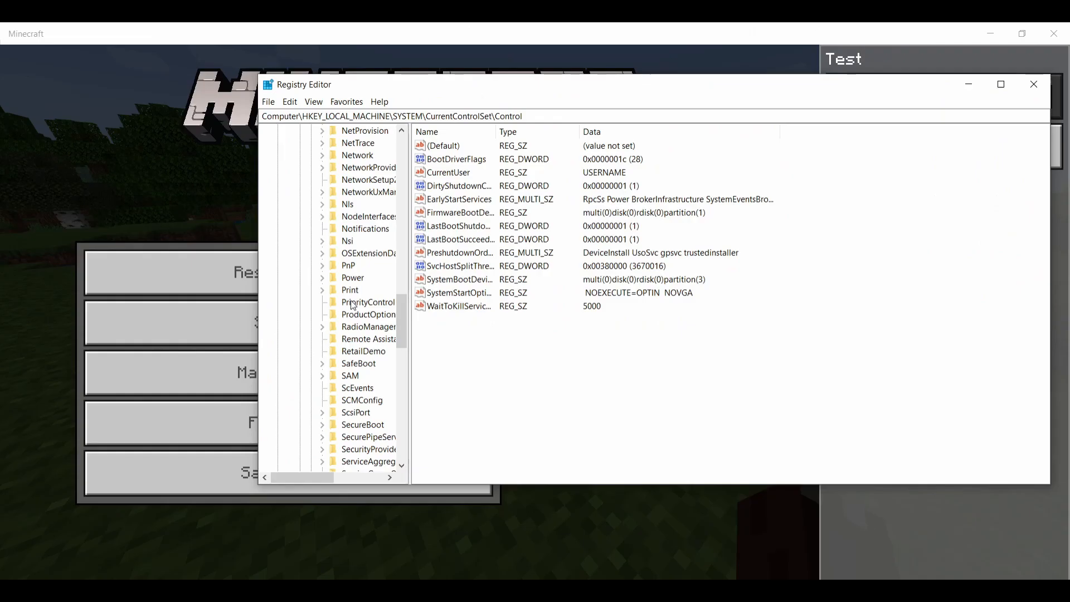
pyautogui.click(367, 302)
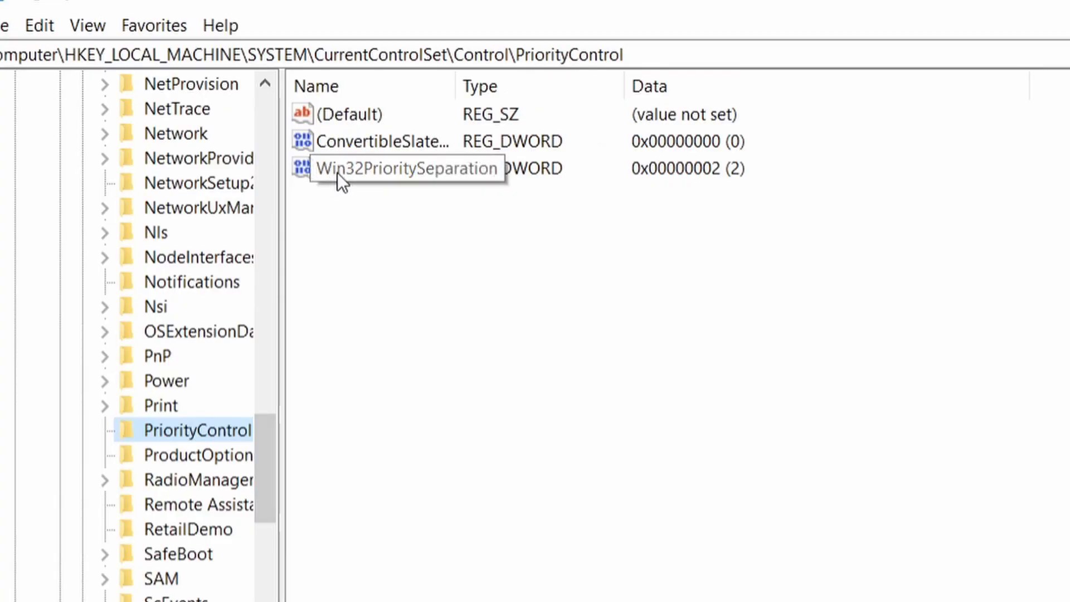
# Step: Set Win32PrioritySeparation to hexadecimal 25 and switch back to the paused Minecraft window
pyautogui.doubleClick(382, 168)
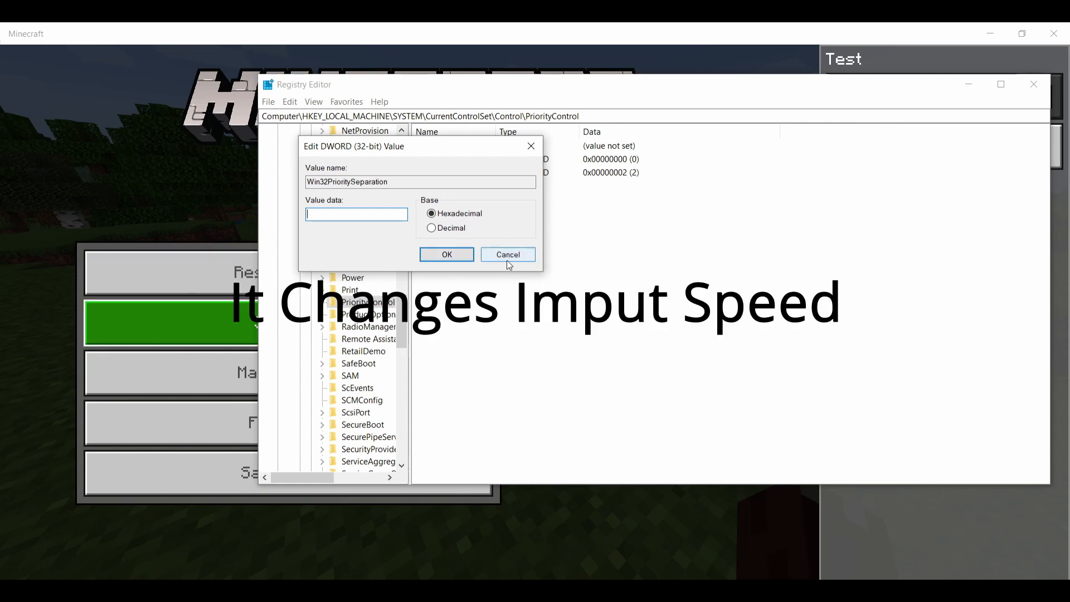
pyautogui.write('25')
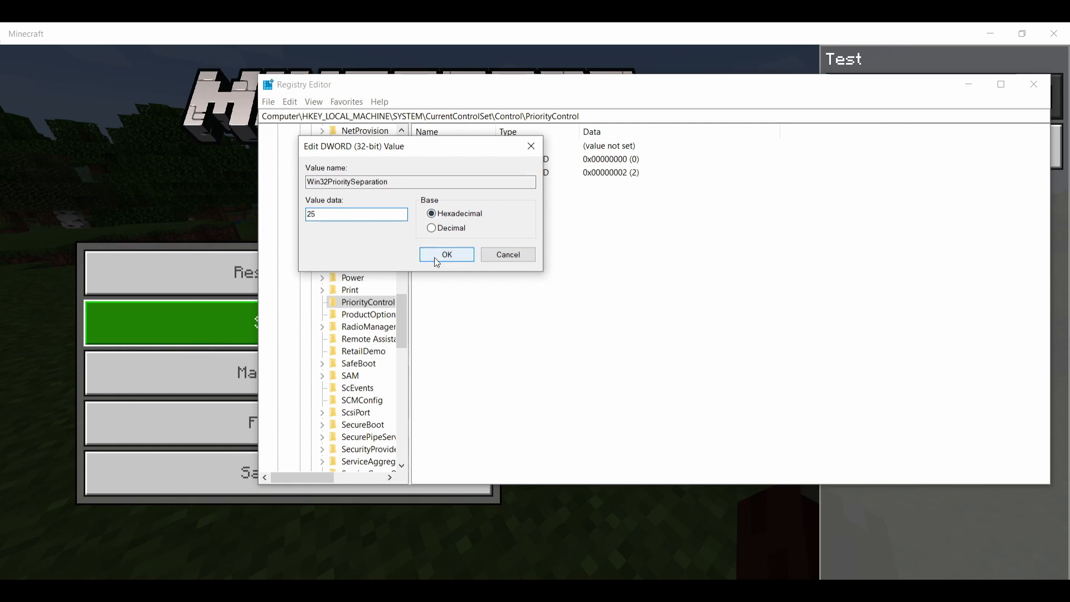
pyautogui.click(446, 254)
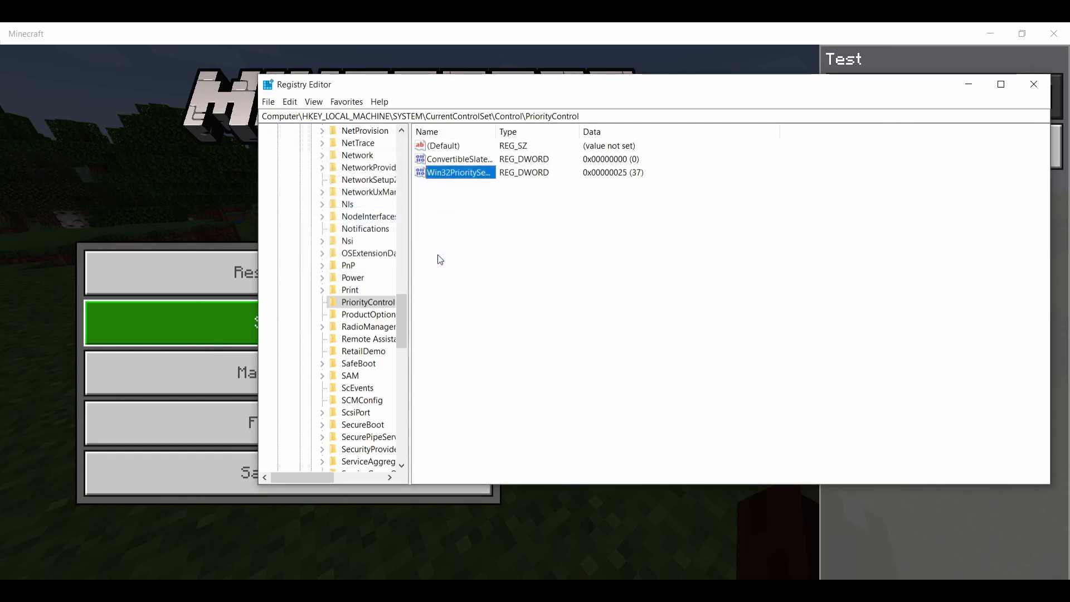
pyautogui.click(1032, 83)
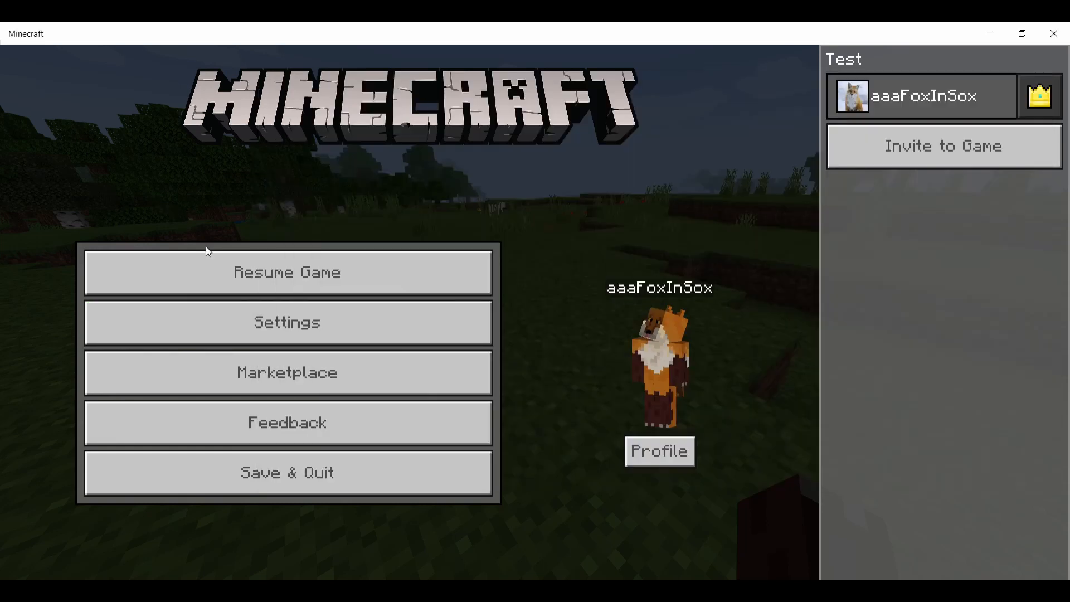
# Step: Resume Minecraft gameplay briefly, then step out to return to Registry Editor
pyautogui.click(287, 272)
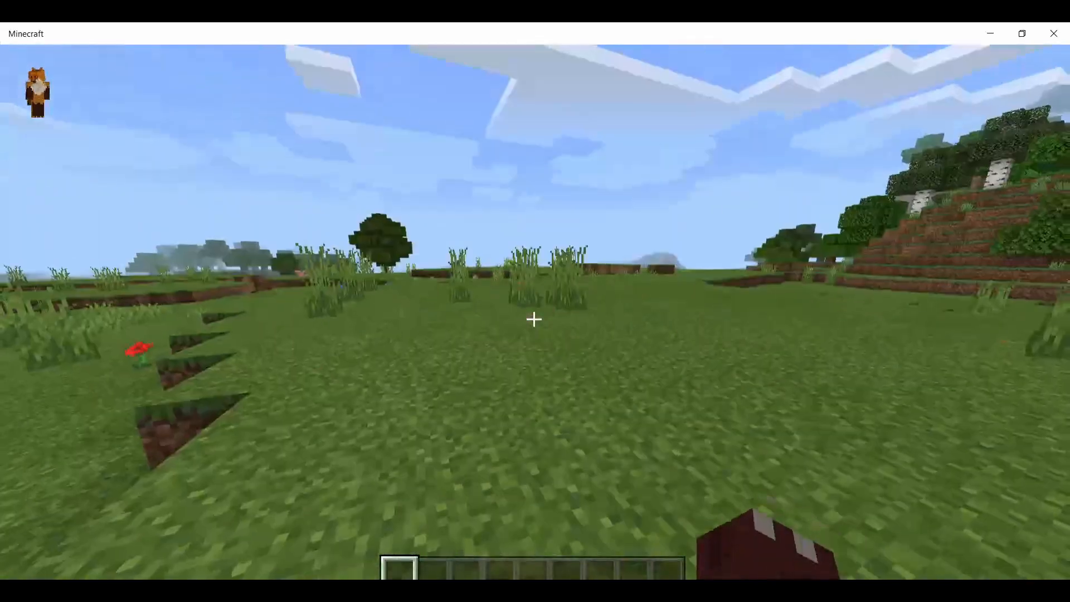
pyautogui.press('Escape')
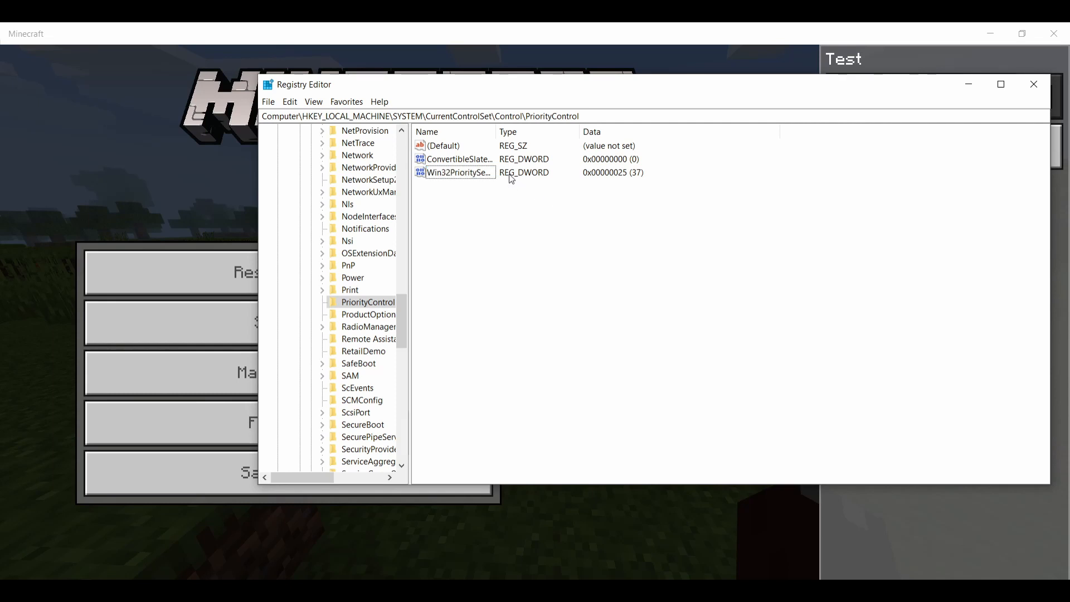
# Step: Change Win32PrioritySeparation's value data to 100 and confirm the edit
pyautogui.doubleClick(457, 171)
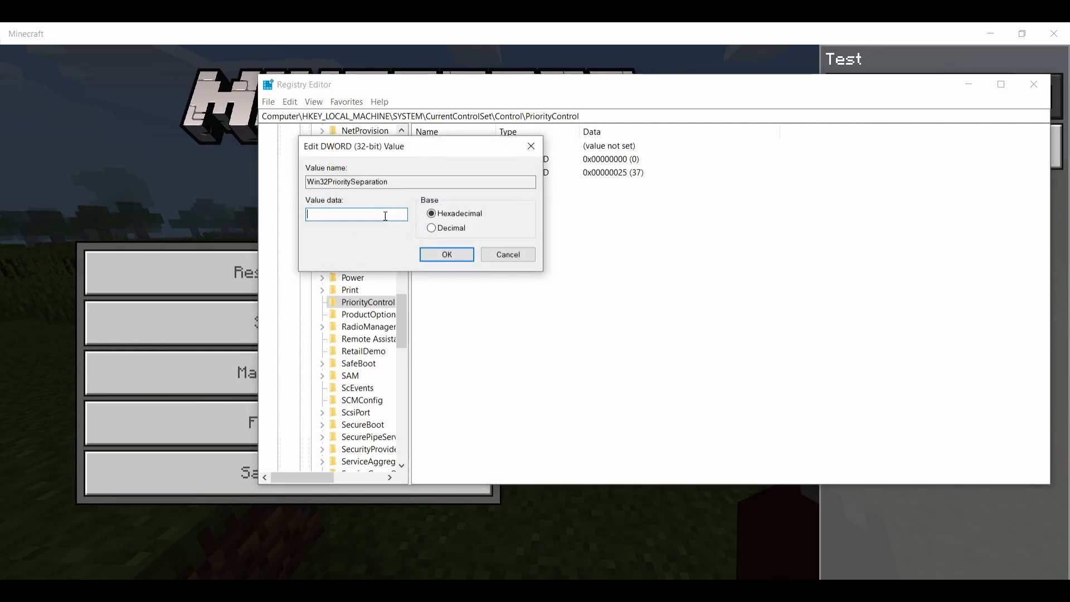
pyautogui.write('100')
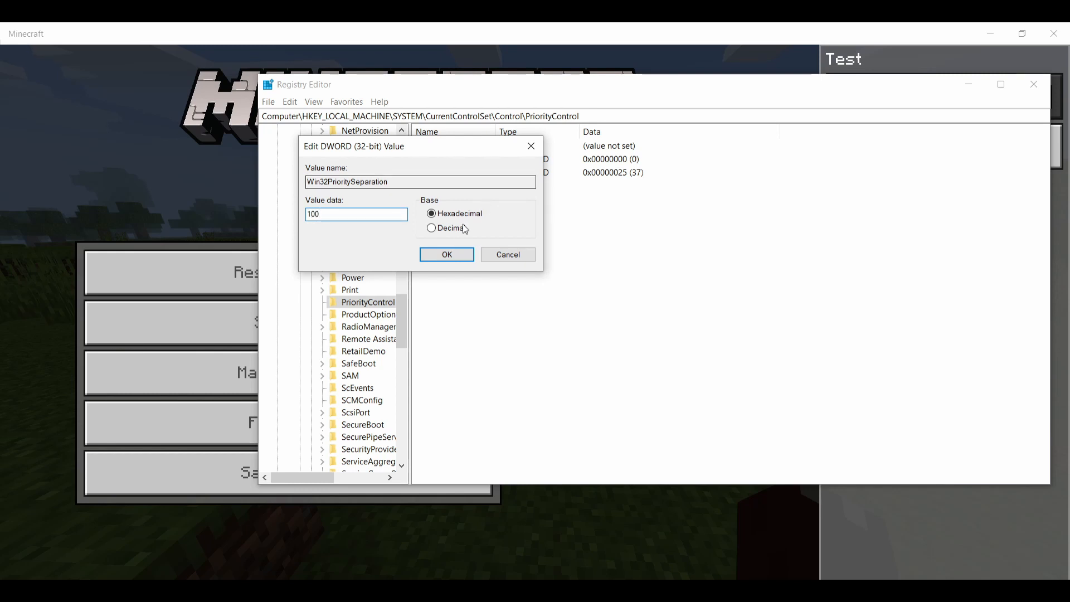
pyautogui.click(446, 254)
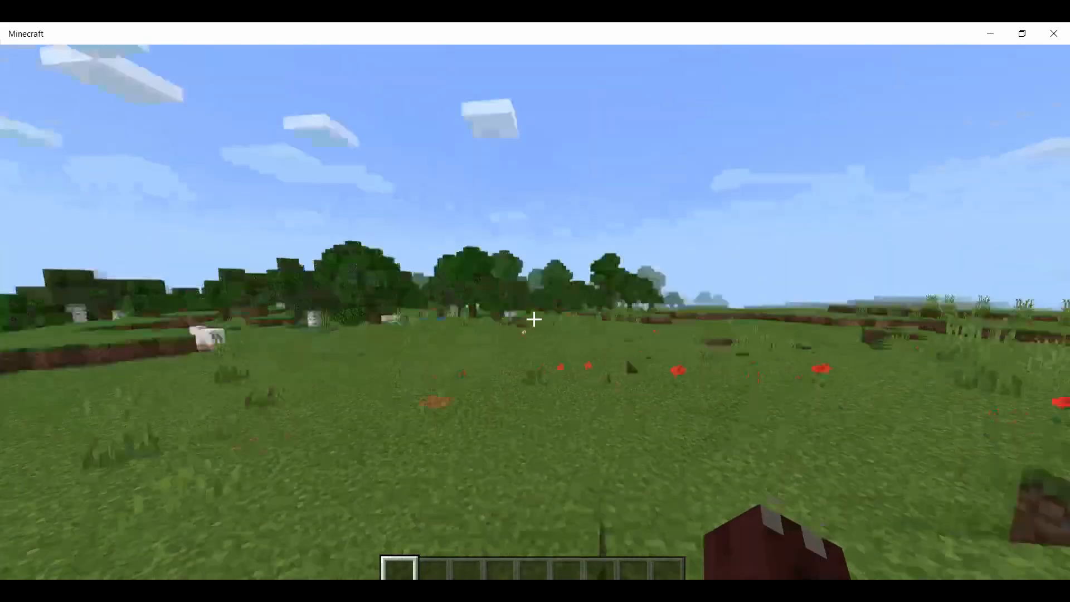